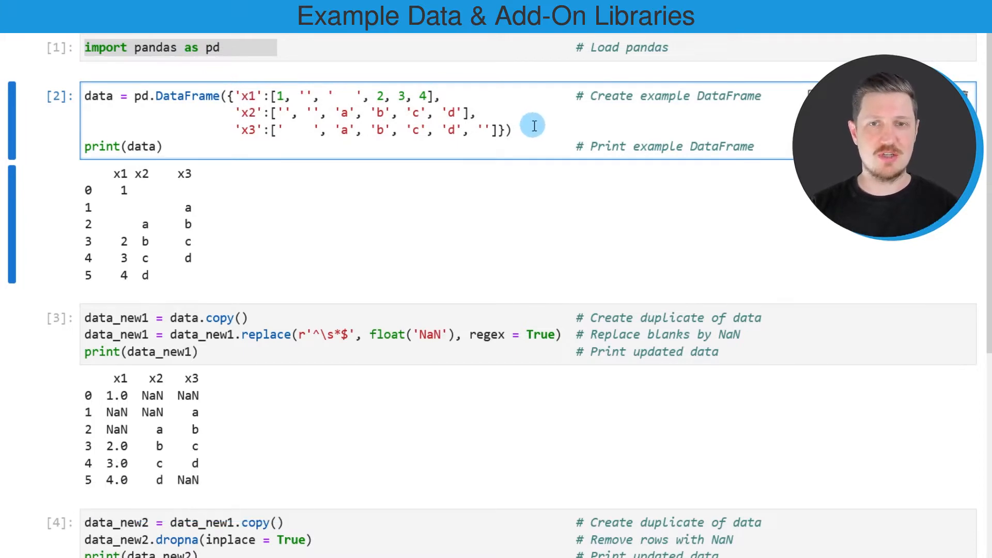
drag(535, 125, 155, 125)
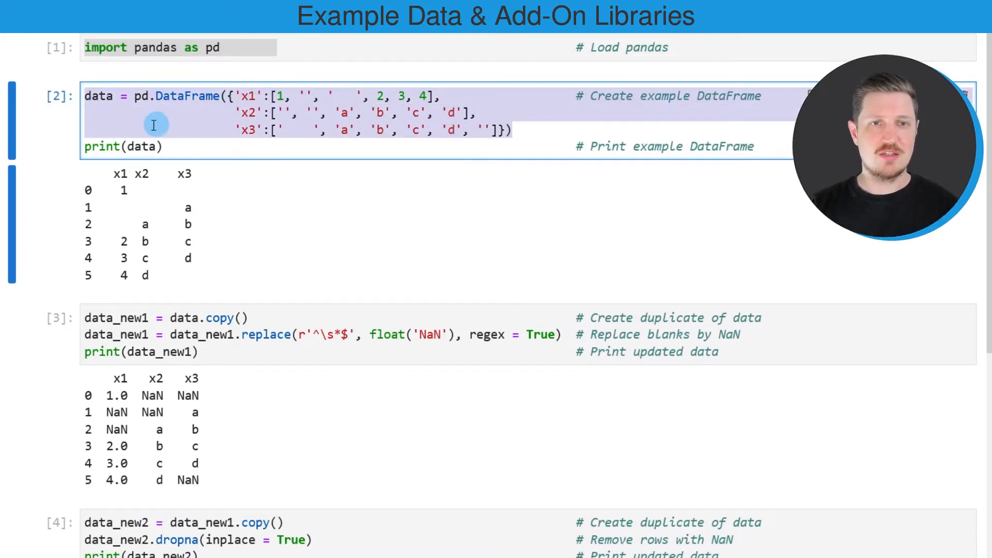
double_click(186, 96)
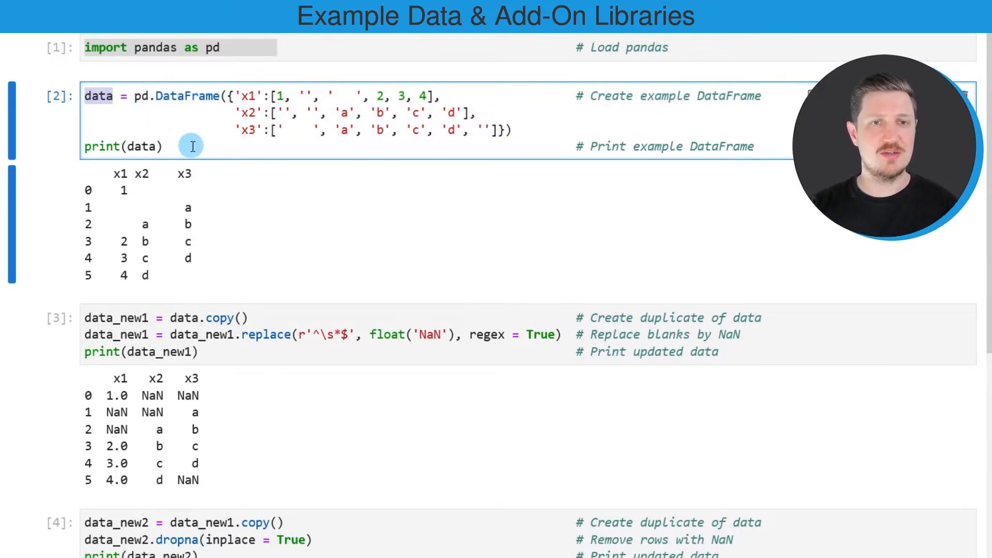
double_click(116, 147)
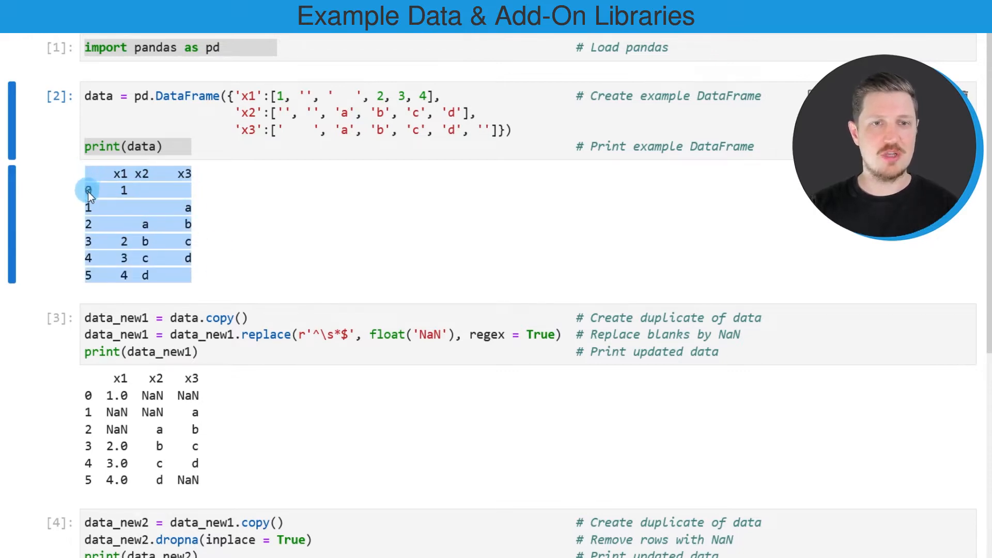
mouse_move(122, 180)
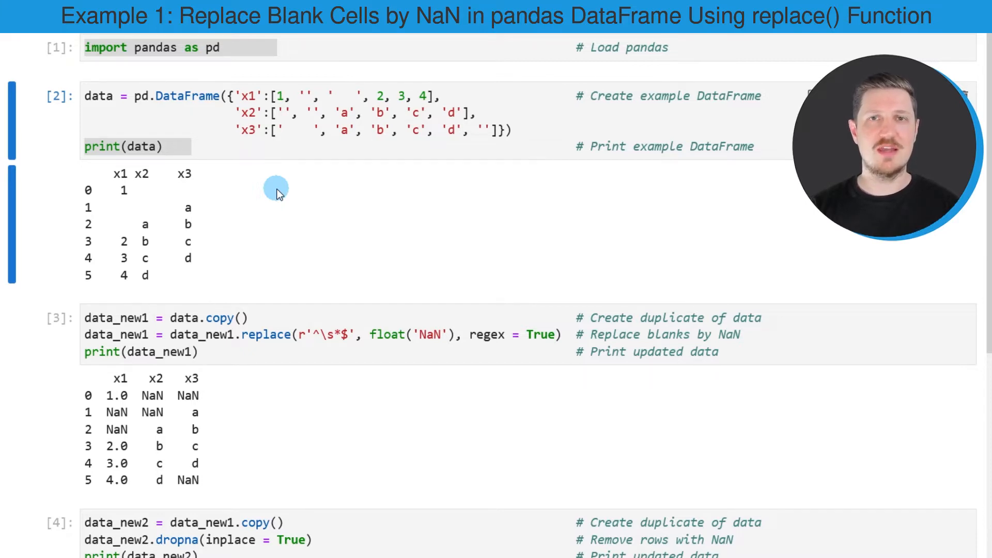
mouse_move(373, 246)
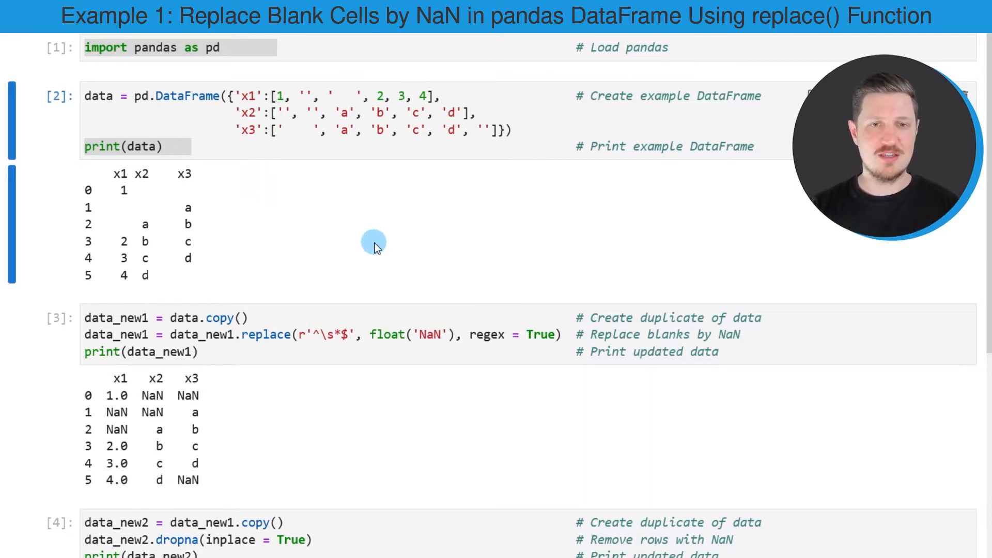
click(221, 335)
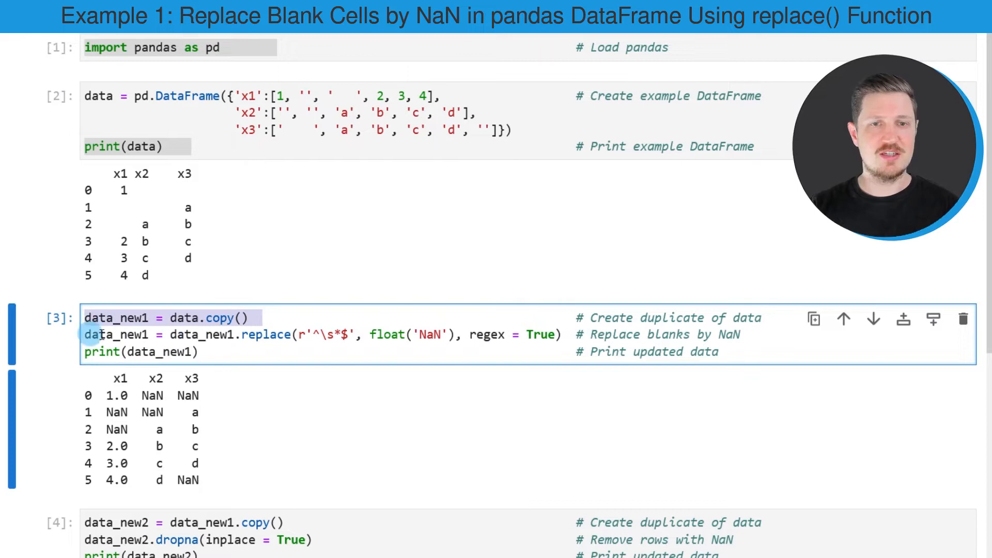
click(142, 316)
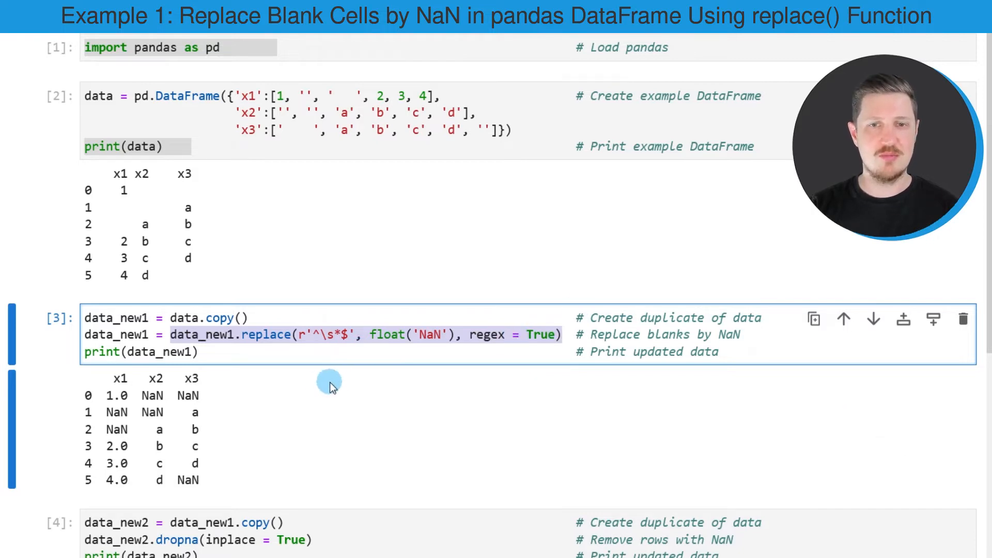
click(129, 335)
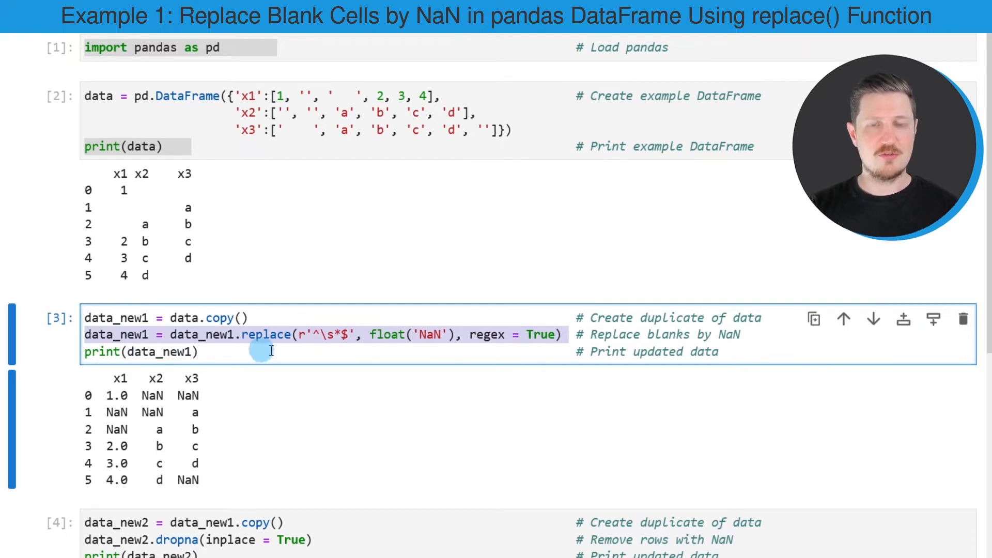
mouse_move(226, 341)
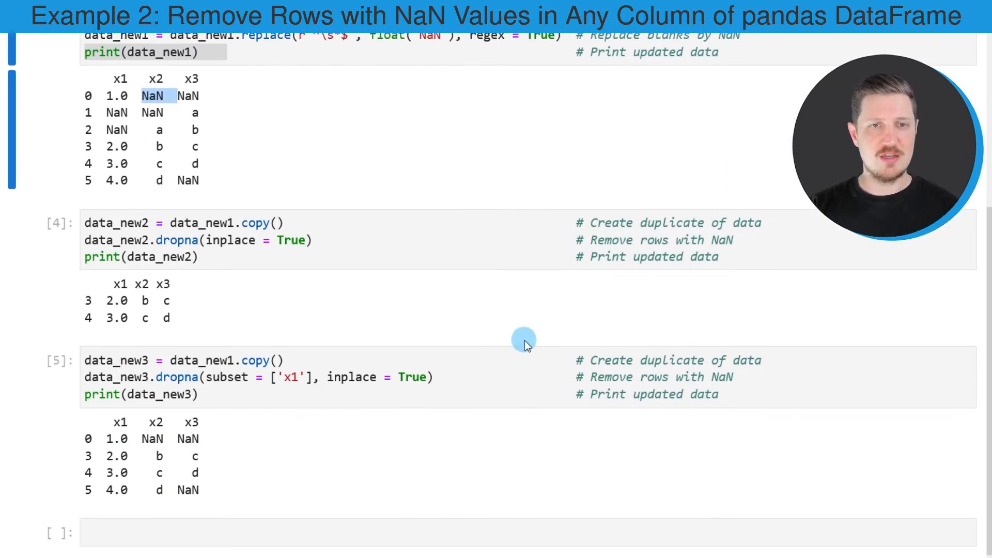
mouse_move(490, 314)
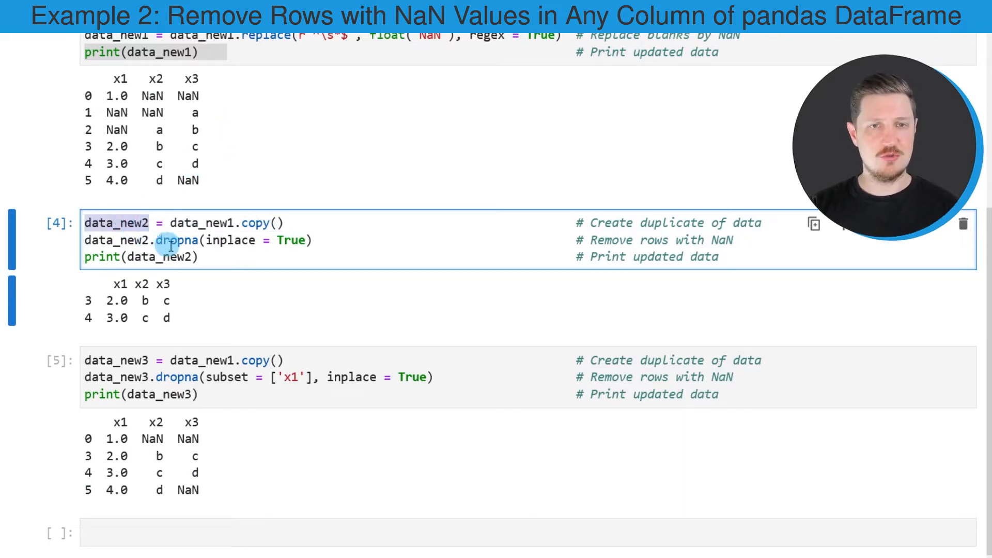
double_click(178, 240)
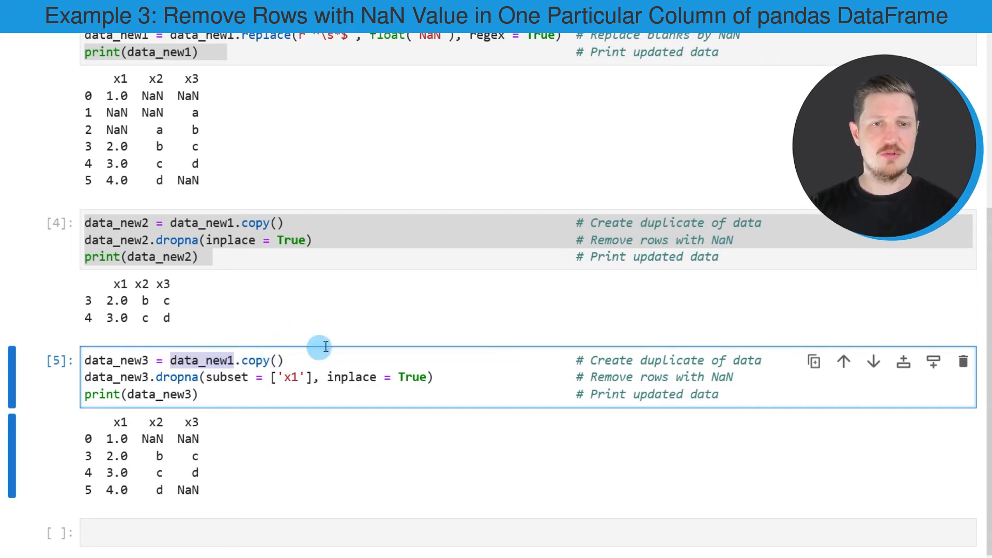
mouse_move(285, 357)
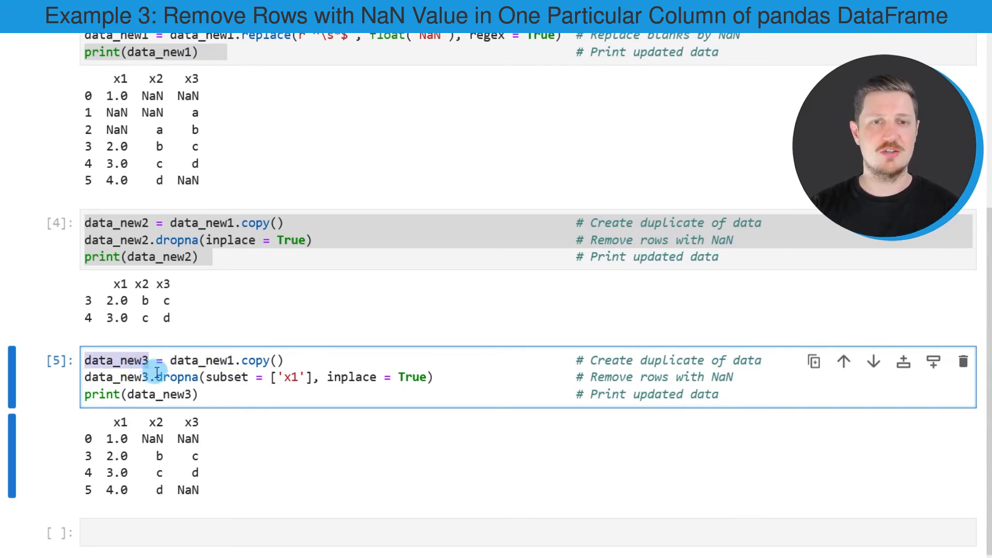
double_click(183, 377)
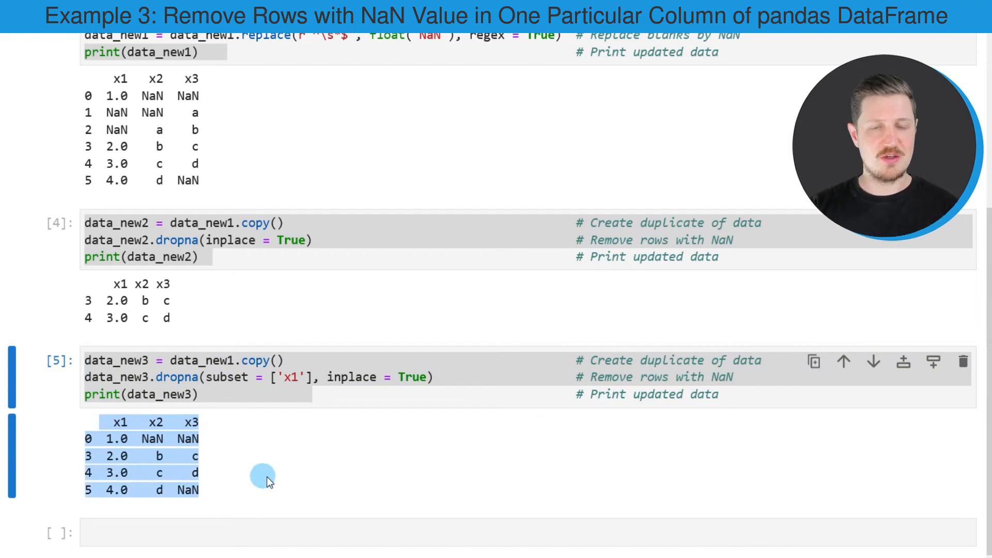
mouse_move(269, 476)
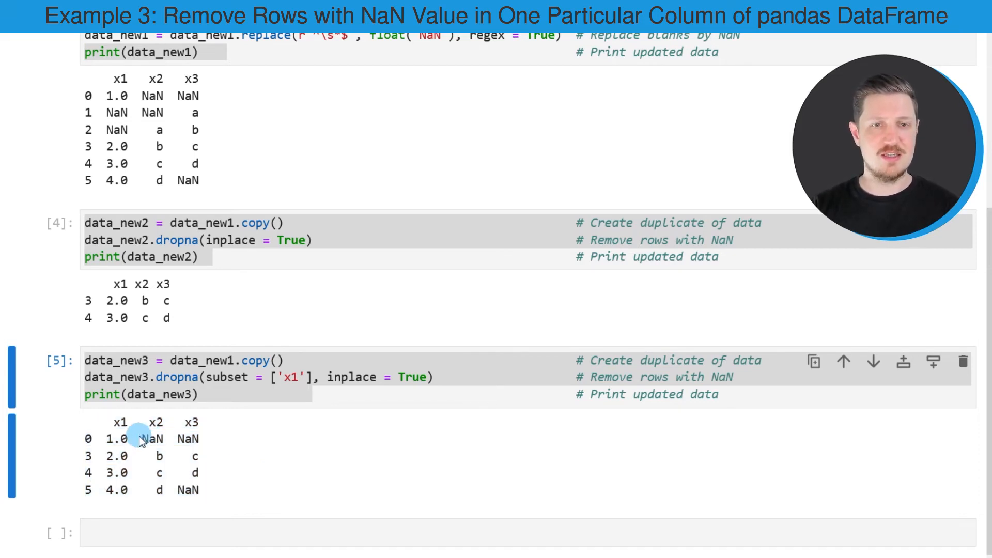
double_click(188, 438)
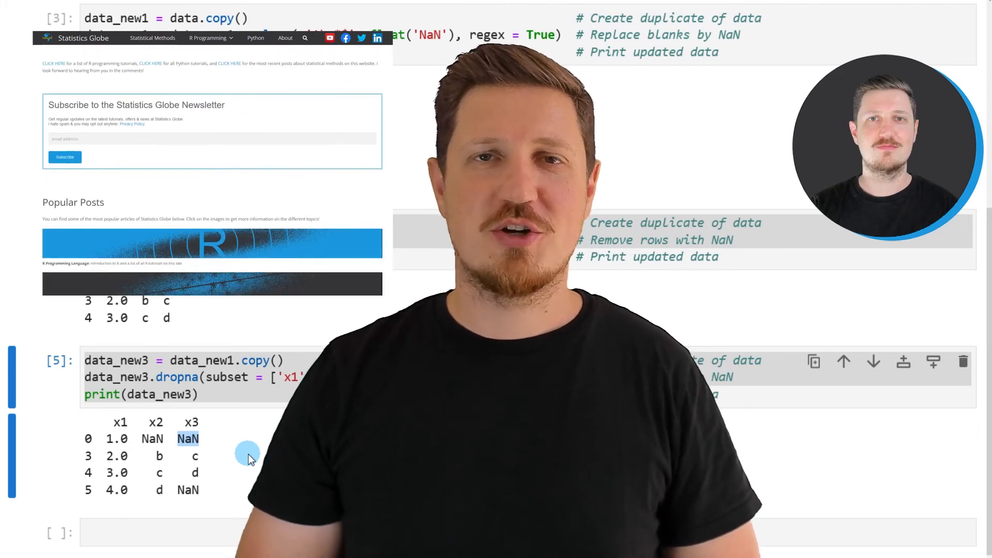
scroll(down, 3)
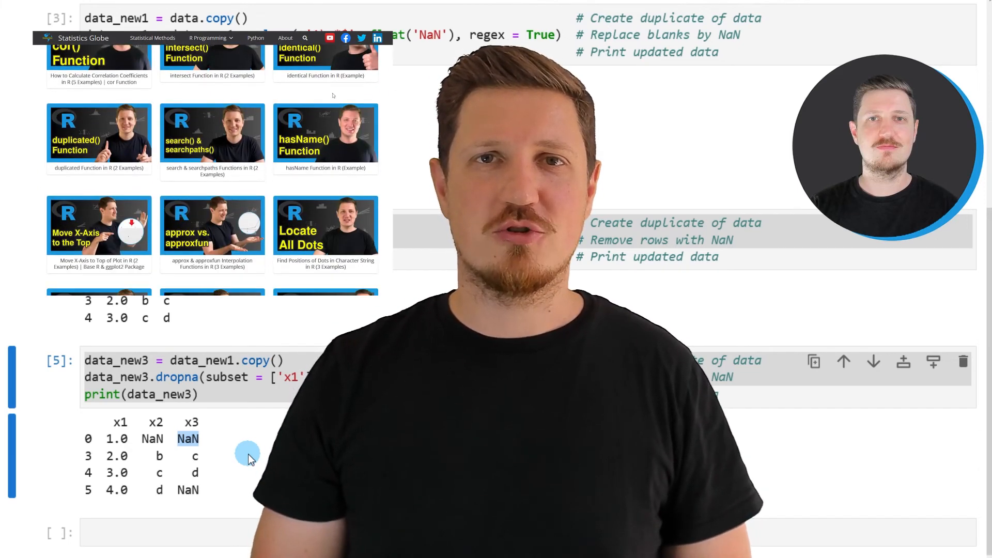
click(208, 38)
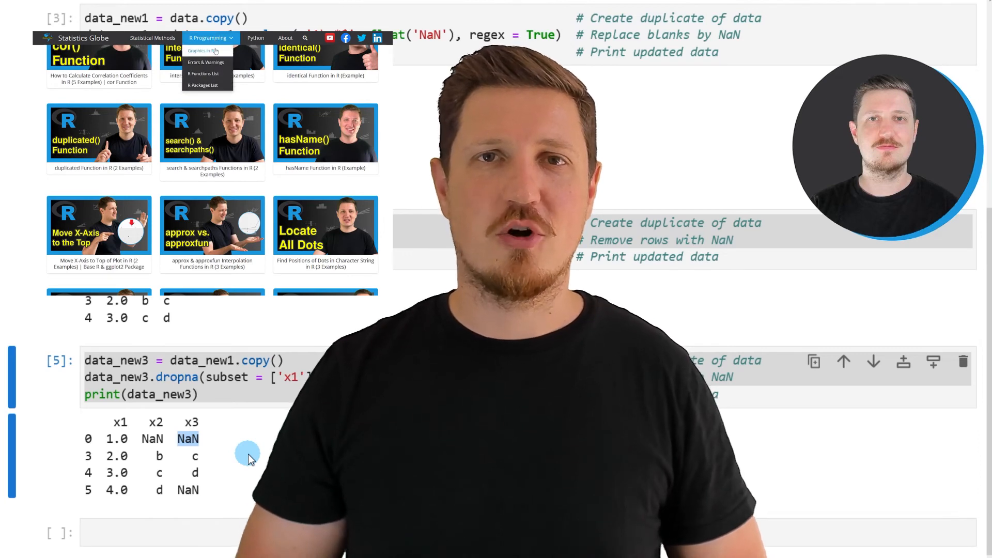
click(203, 50)
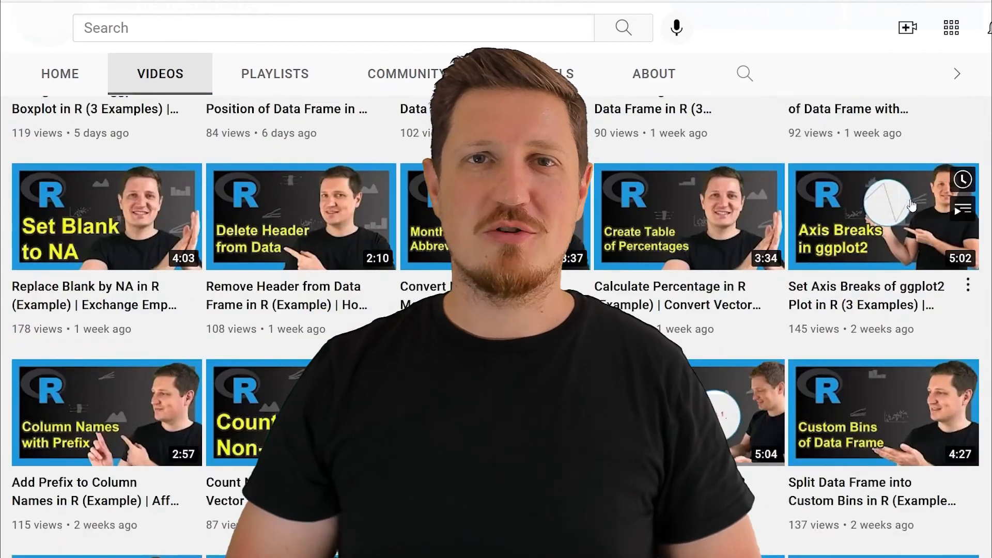
scroll(down, 3)
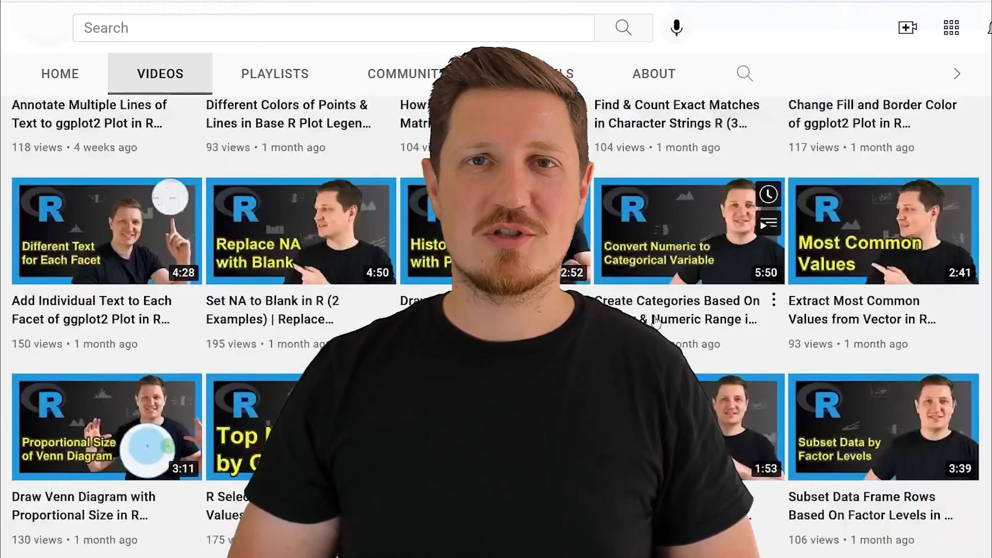
scroll(down, 3)
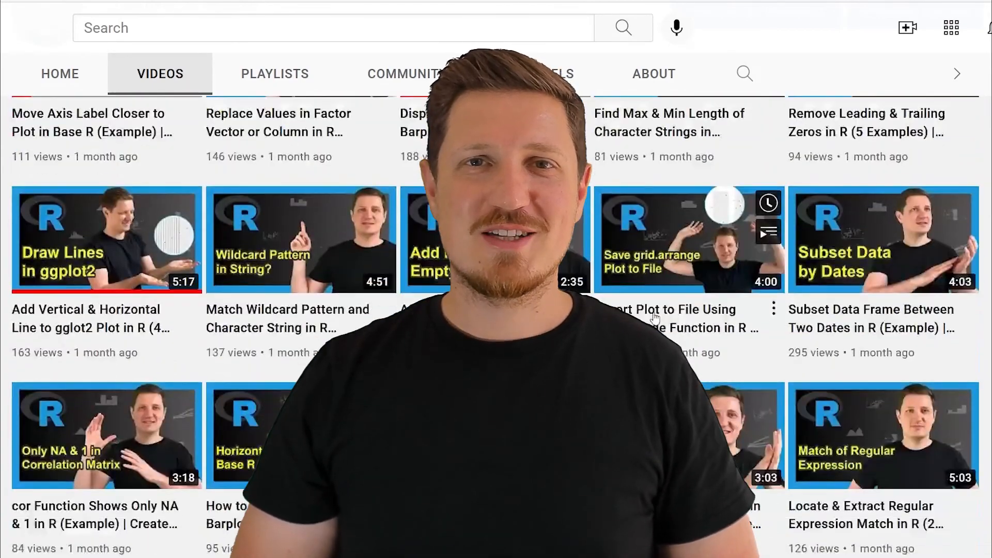
scroll(down, 3)
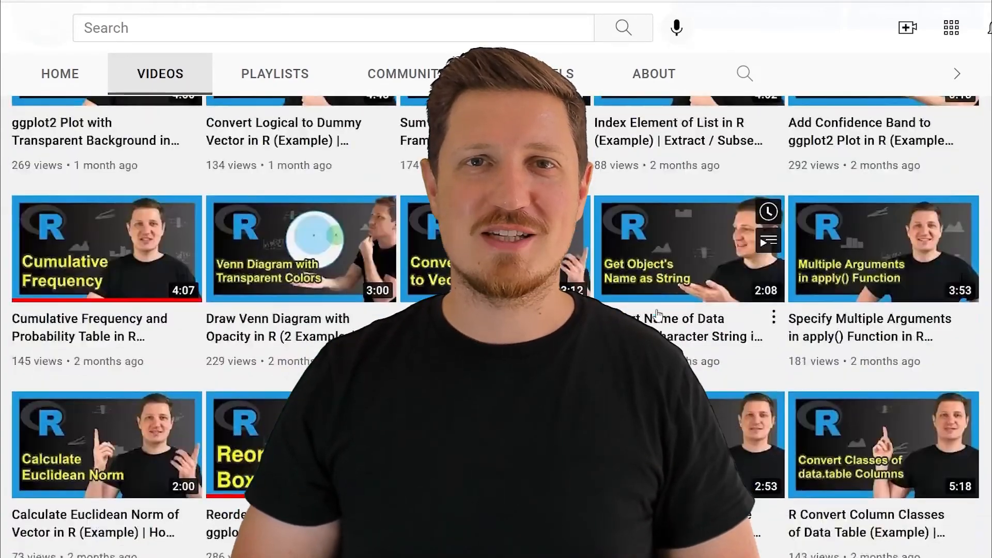